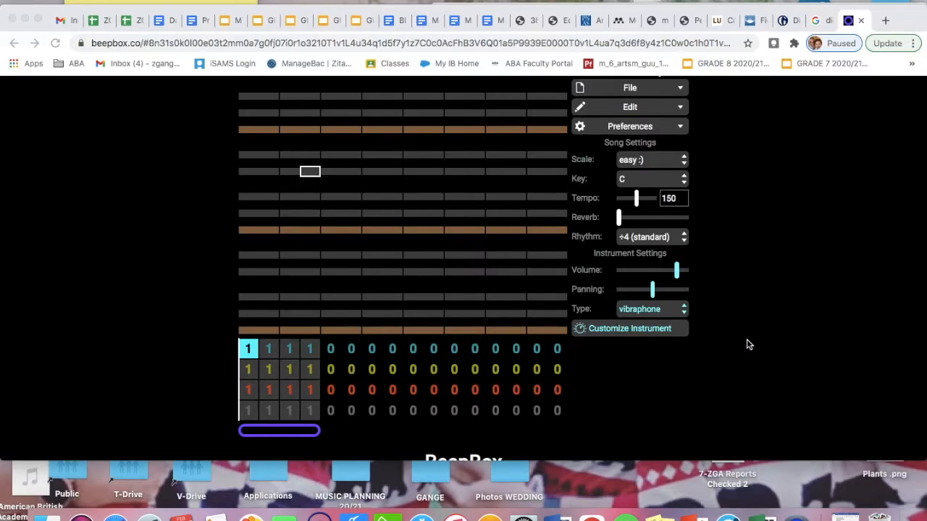
- Look over the instrument preset list and keep vibraphone as the first channel's instrument
{"action": "scroll", "scroll_direction": "down", "scroll_amount": 3}
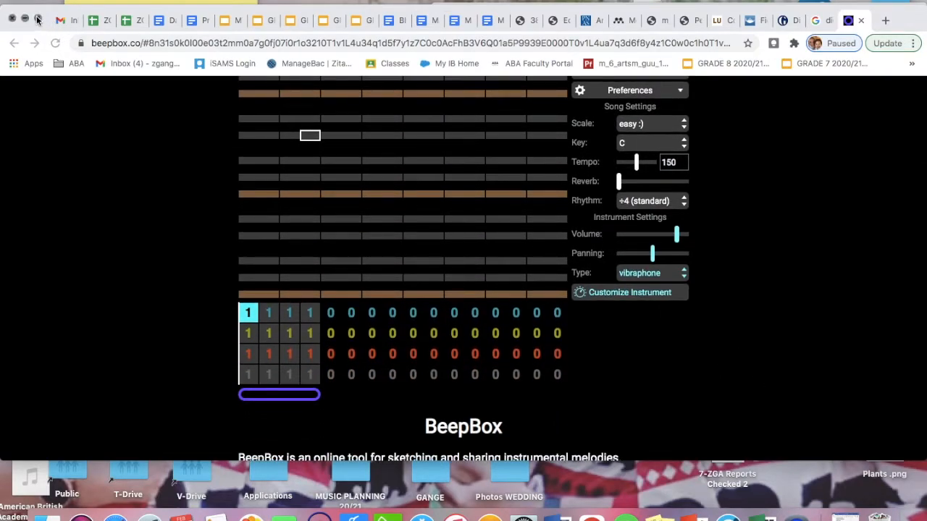
{"action": "scroll", "scroll_direction": "down", "scroll_amount": 3}
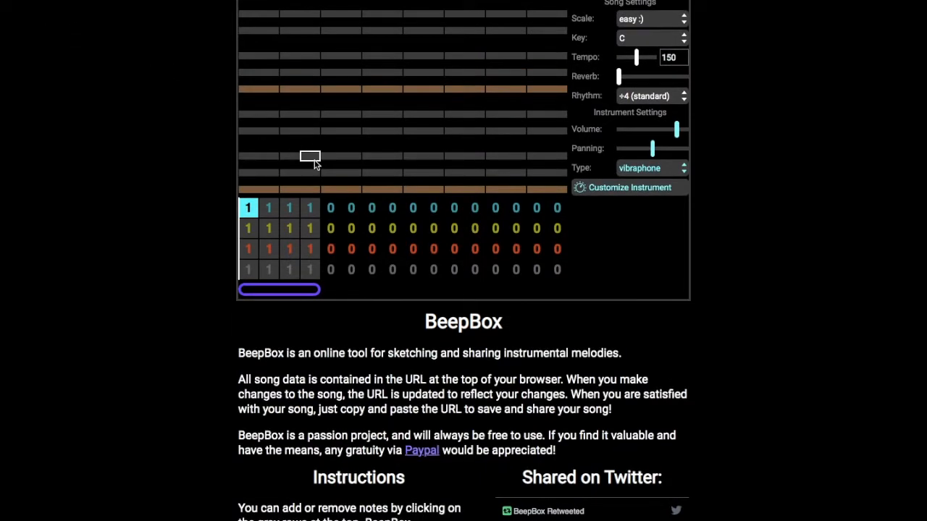
{"action": "scroll", "scroll_direction": "down", "scroll_amount": 3}
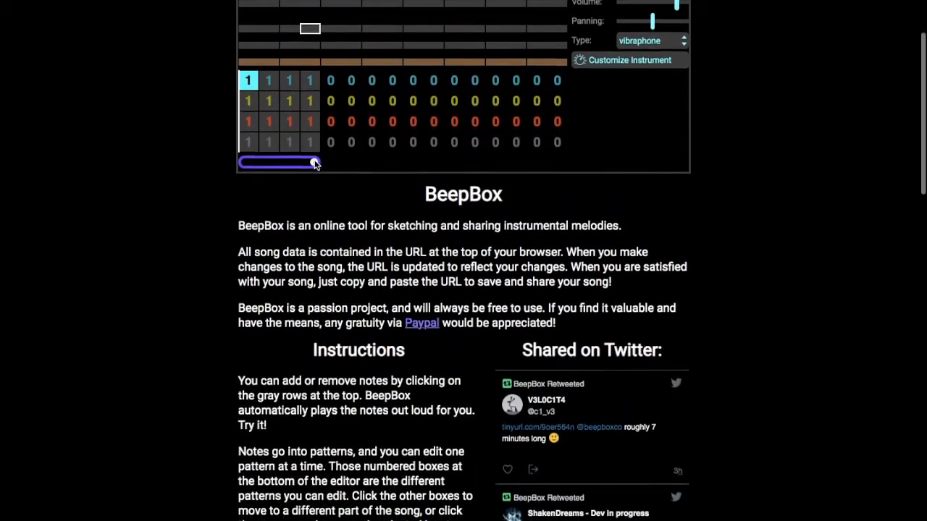
{"action": "scroll", "scroll_direction": "down", "scroll_amount": 3}
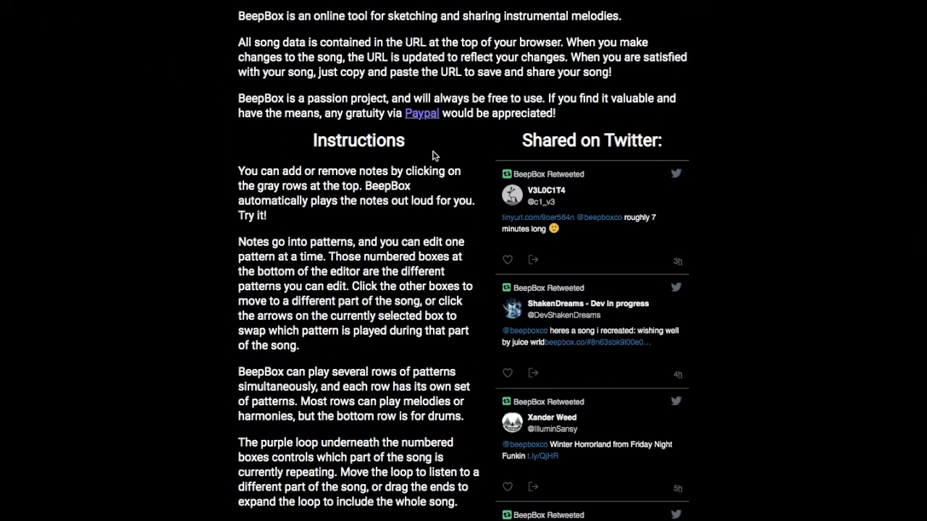
{"action": "scroll", "scroll_direction": "down", "scroll_amount": 3}
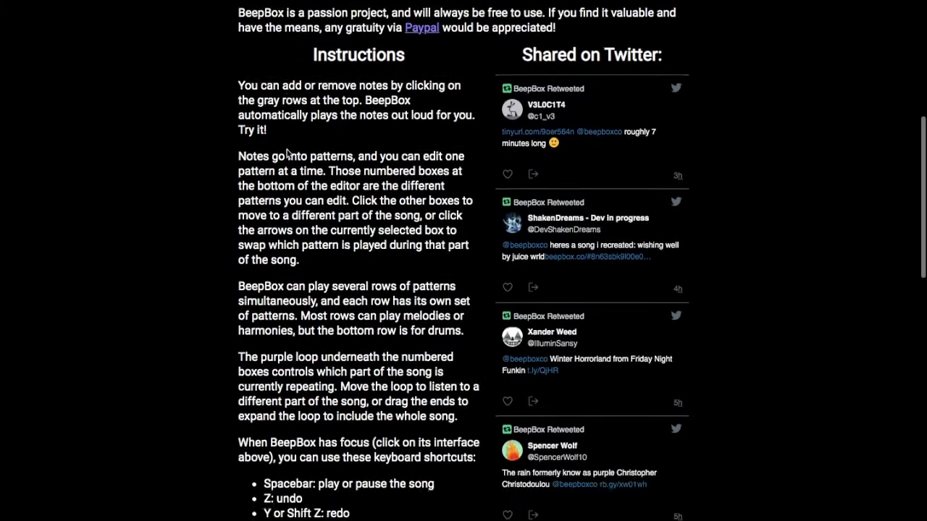
{"action": "scroll", "scroll_direction": "down", "scroll_amount": 3}
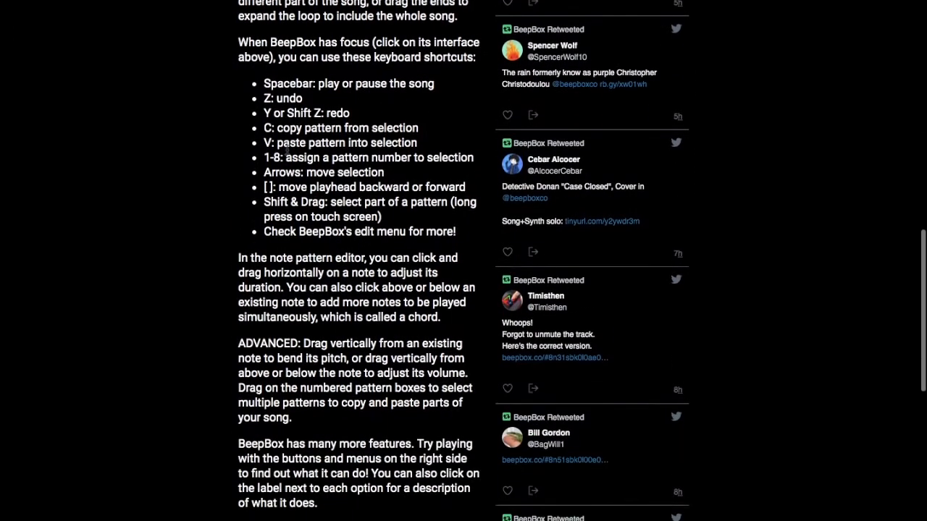
{"action": "scroll", "scroll_direction": "down", "scroll_amount": 3}
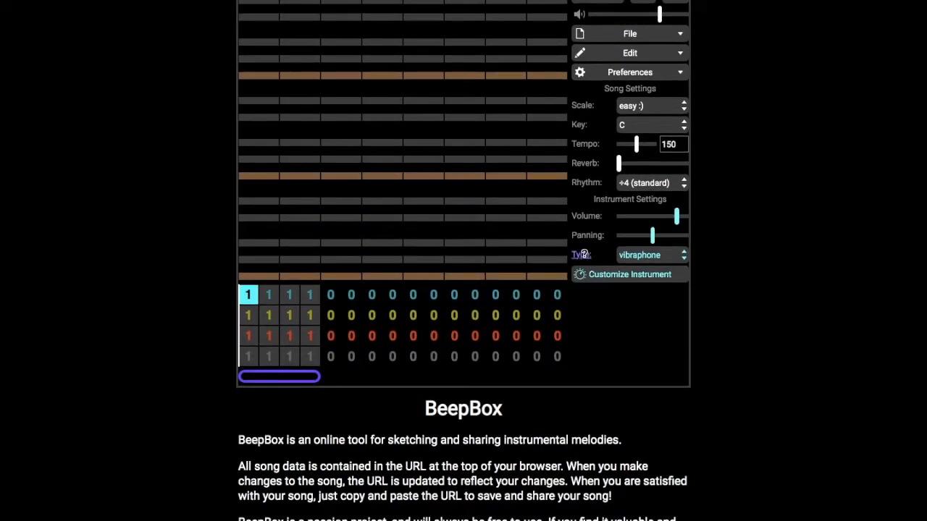
{"action": "left_click", "coordinate": [648, 254]}
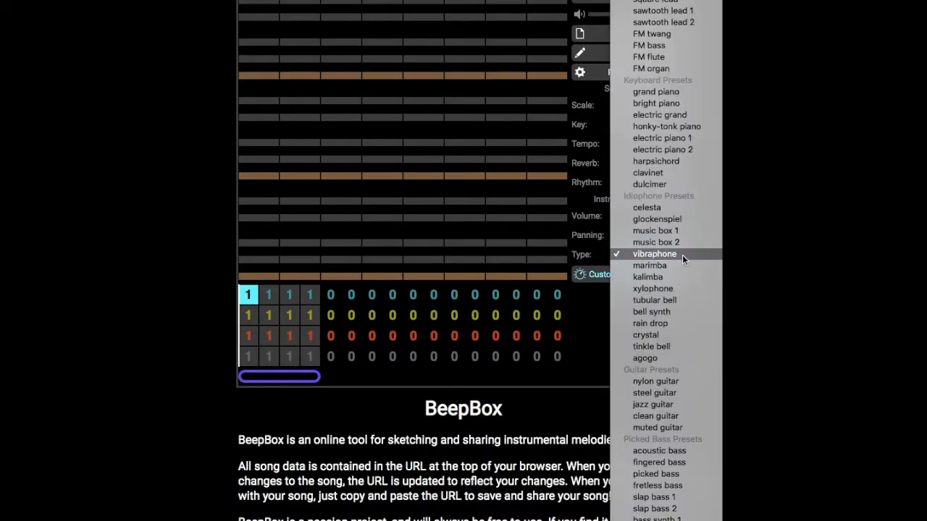
{"action": "mouse_move", "coordinate": [614, 254]}
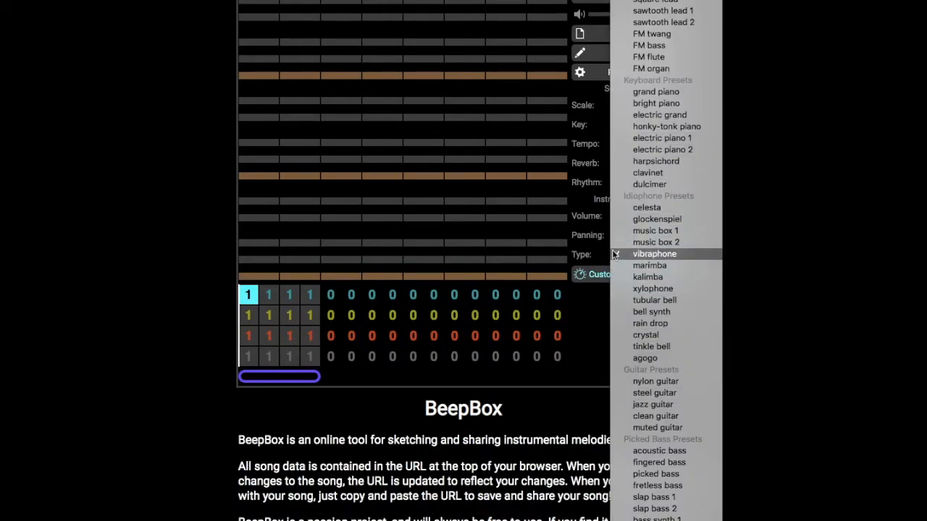
{"action": "left_click", "coordinate": [655, 254]}
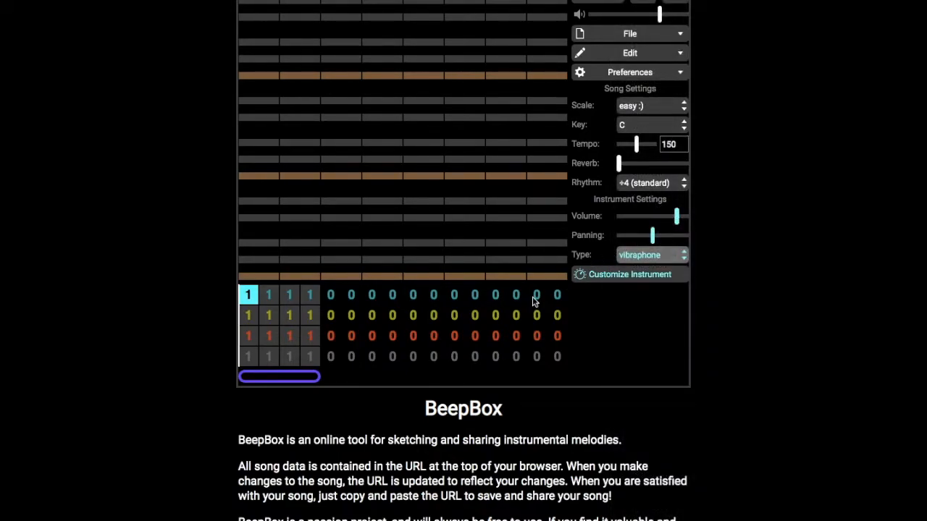
{"action": "mouse_move", "coordinate": [619, 214]}
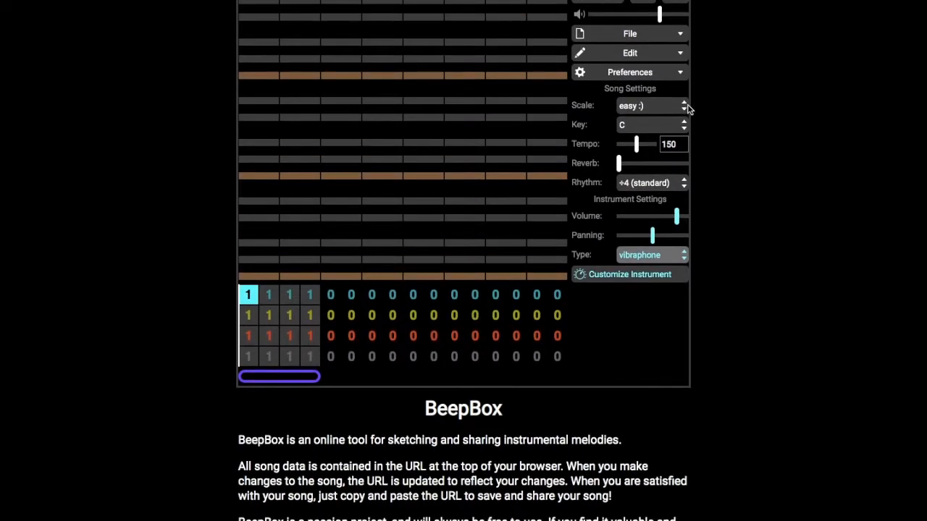
{"action": "mouse_move", "coordinate": [655, 122]}
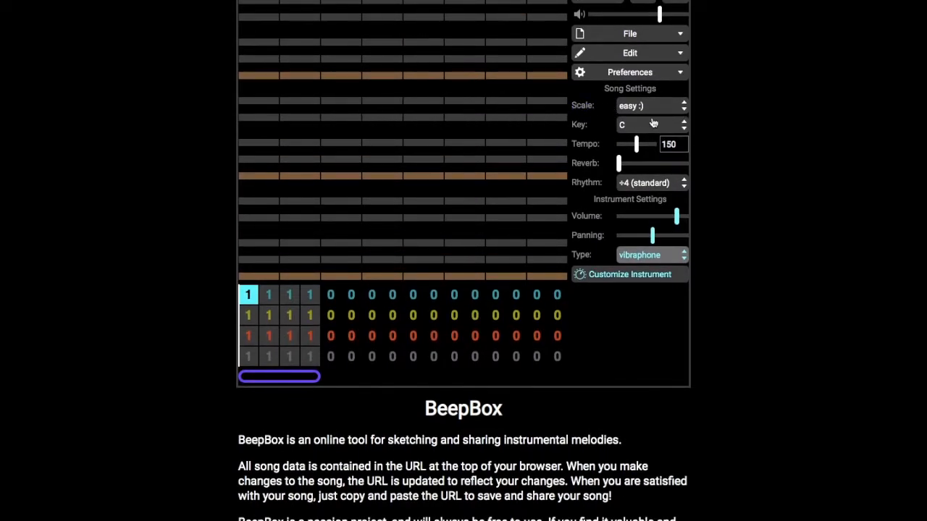
- Try the expert song scale, return it to easy, and bring up the song editing commands
{"action": "left_click", "coordinate": [649, 106]}
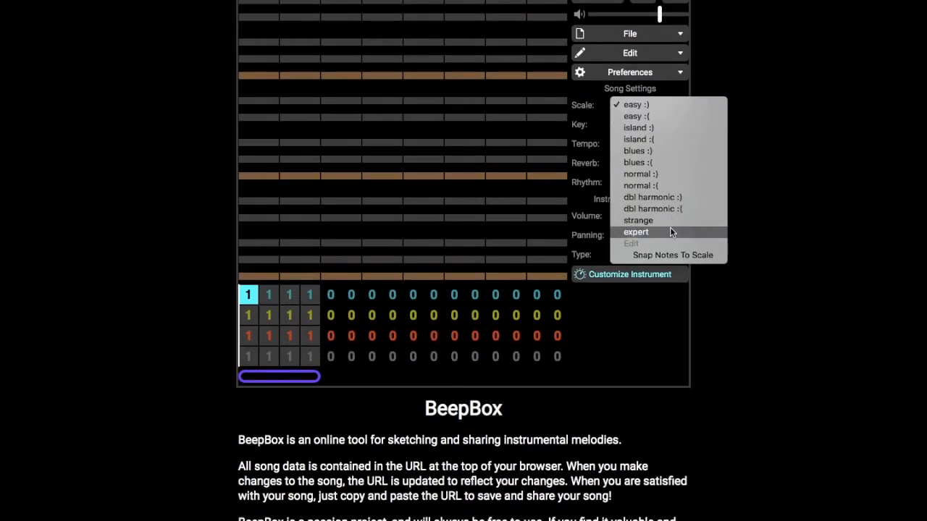
{"action": "left_click", "coordinate": [636, 232]}
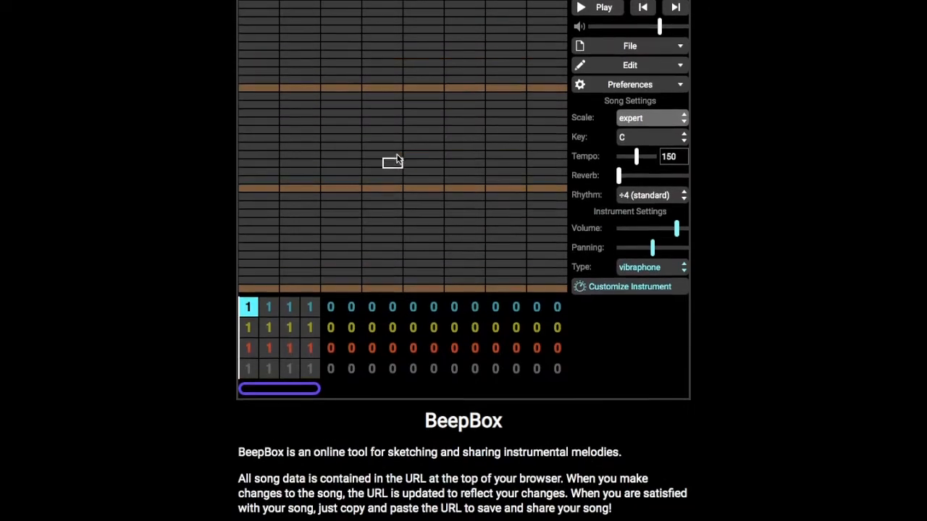
{"action": "scroll", "scroll_direction": "down", "scroll_amount": 3}
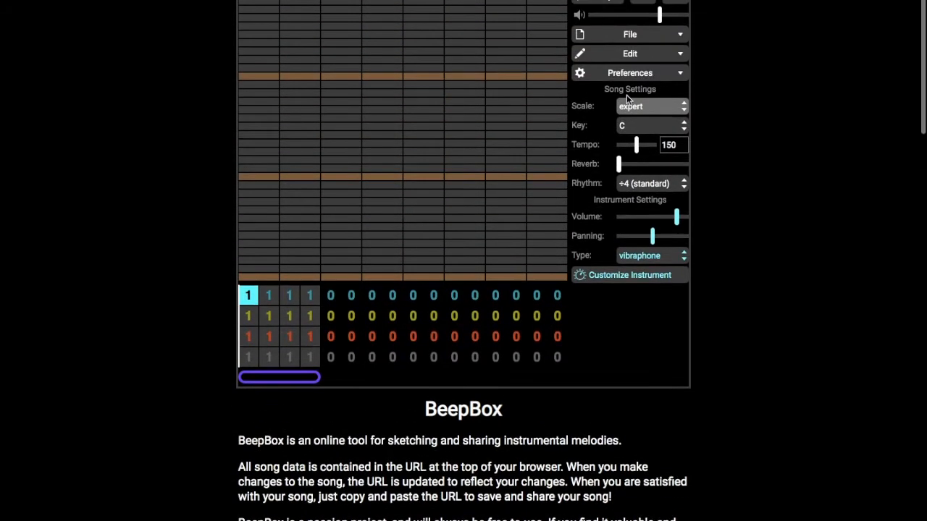
{"action": "left_click", "coordinate": [648, 106]}
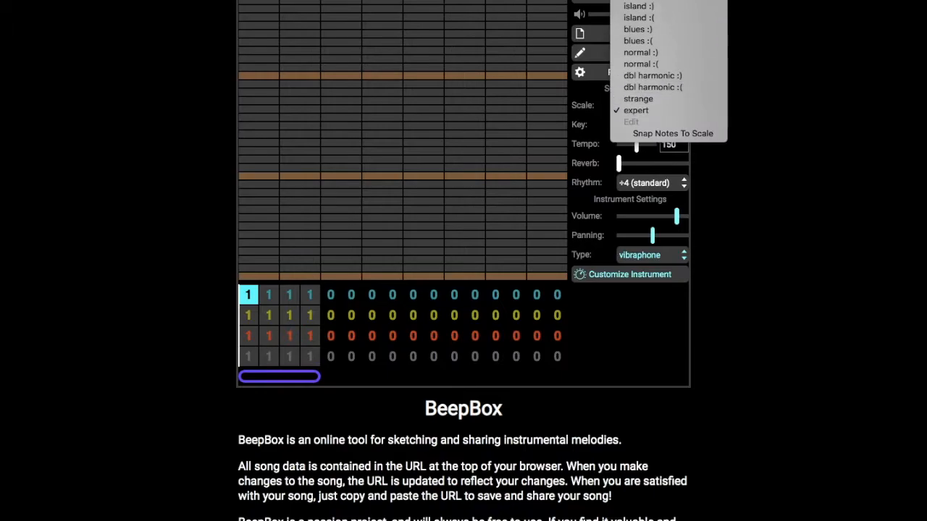
{"action": "left_click", "coordinate": [652, 105]}
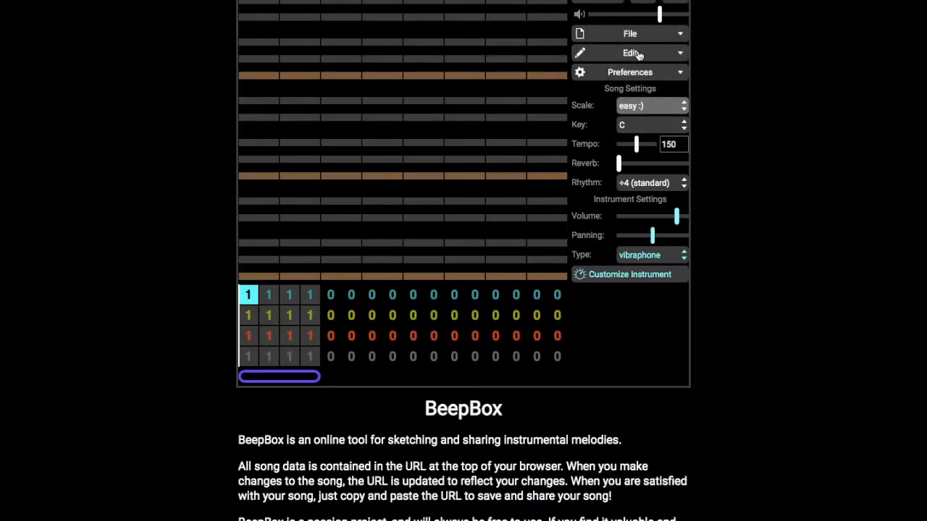
{"action": "mouse_move", "coordinate": [648, 93]}
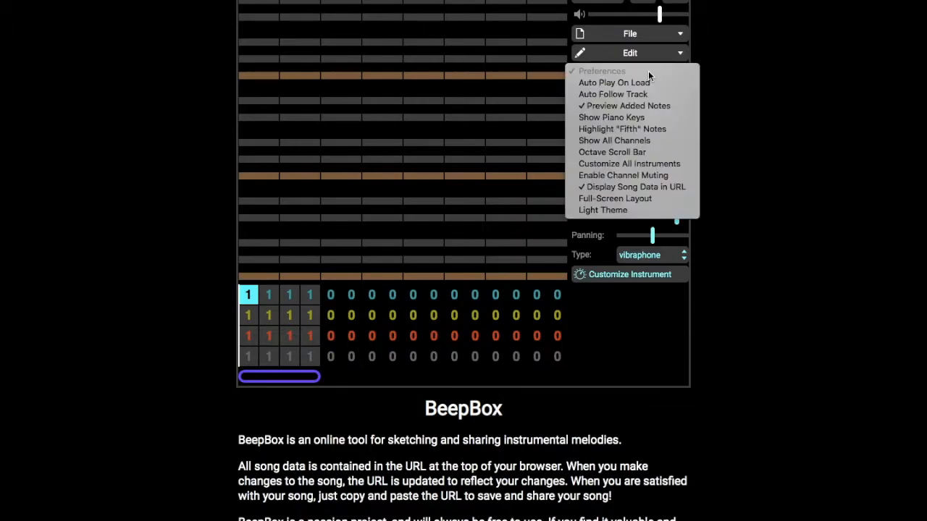
{"action": "mouse_move", "coordinate": [622, 175]}
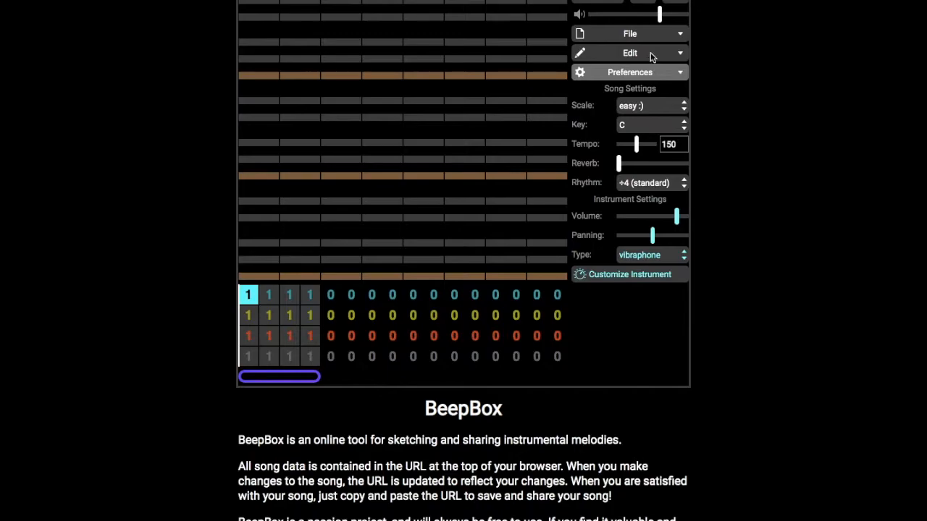
{"action": "left_click", "coordinate": [628, 52]}
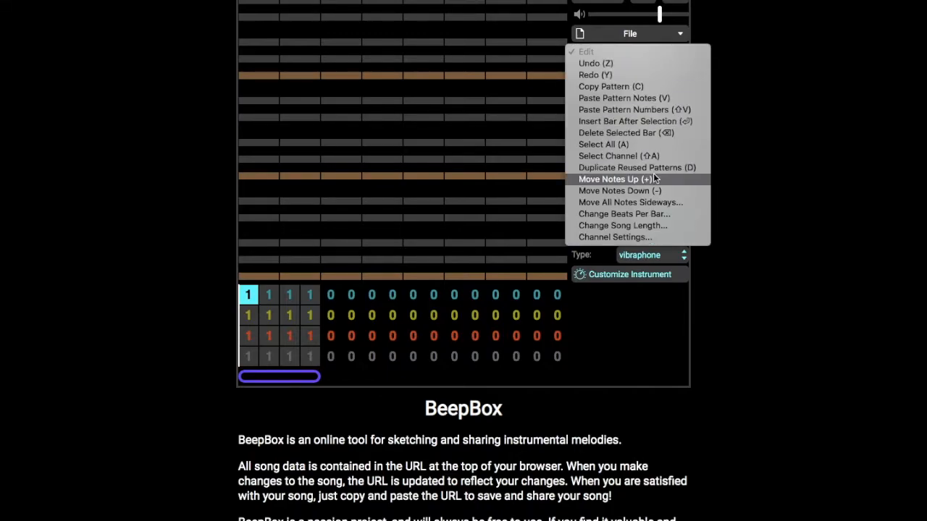
{"action": "mouse_move", "coordinate": [634, 121]}
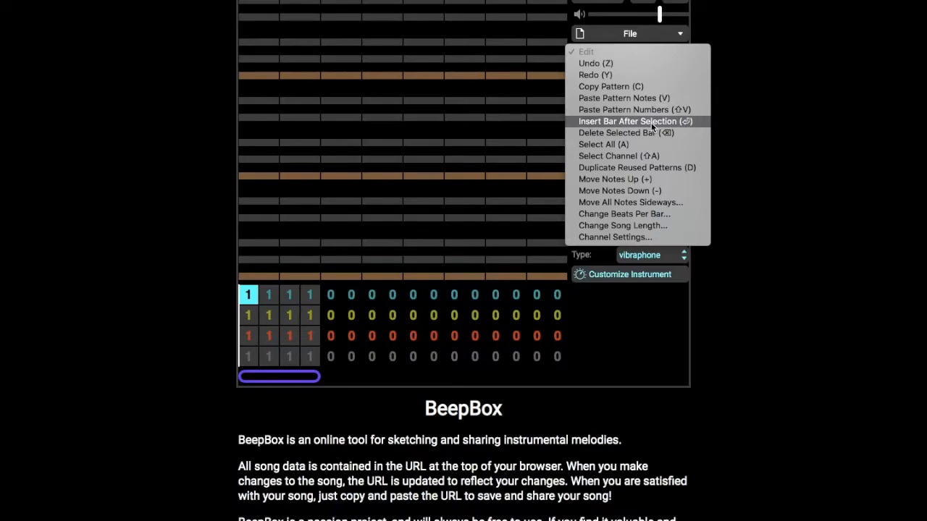
{"action": "mouse_move", "coordinate": [640, 191]}
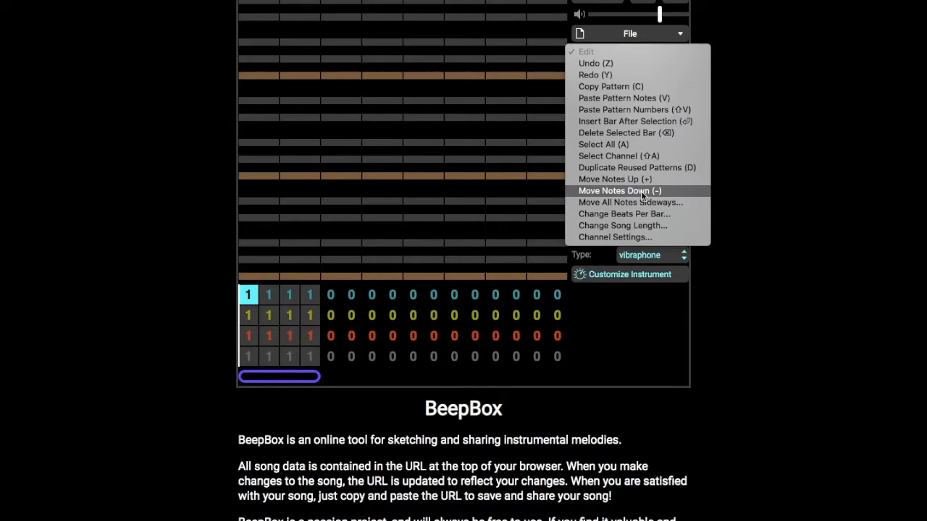
- Bring up the song length settings and start raising bars per song above 16
{"action": "left_click", "coordinate": [623, 226]}
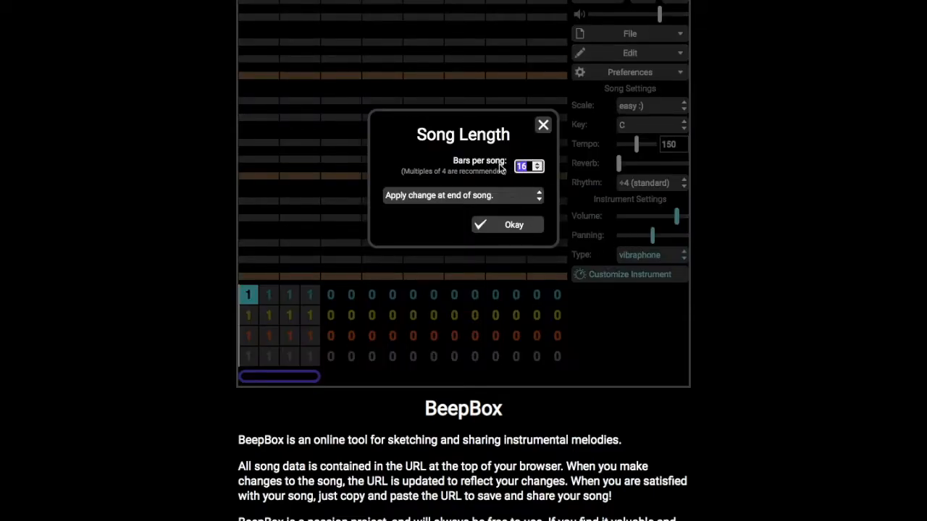
{"action": "left_click", "coordinate": [538, 162]}
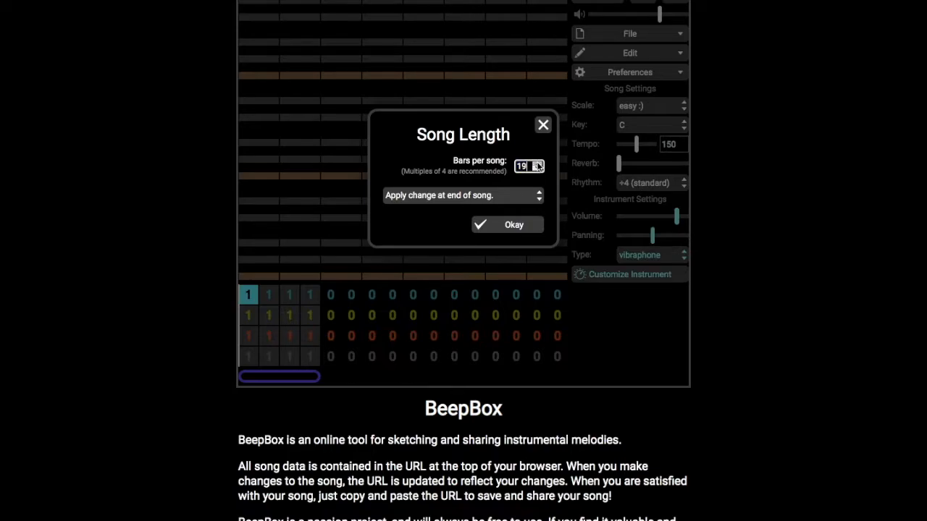
{"action": "left_click", "coordinate": [536, 162]}
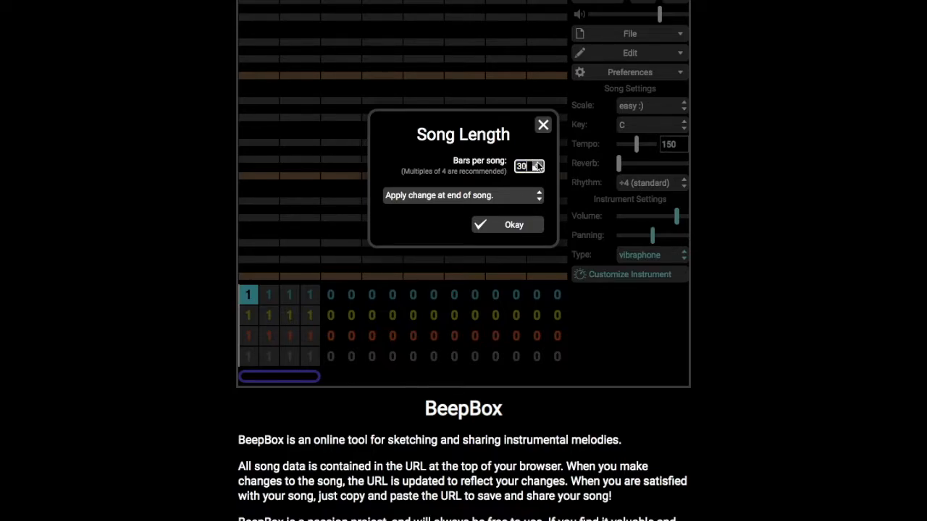
- Set bars per song to 32, applied at the end of the song, and confirm
{"action": "left_click", "coordinate": [538, 162]}
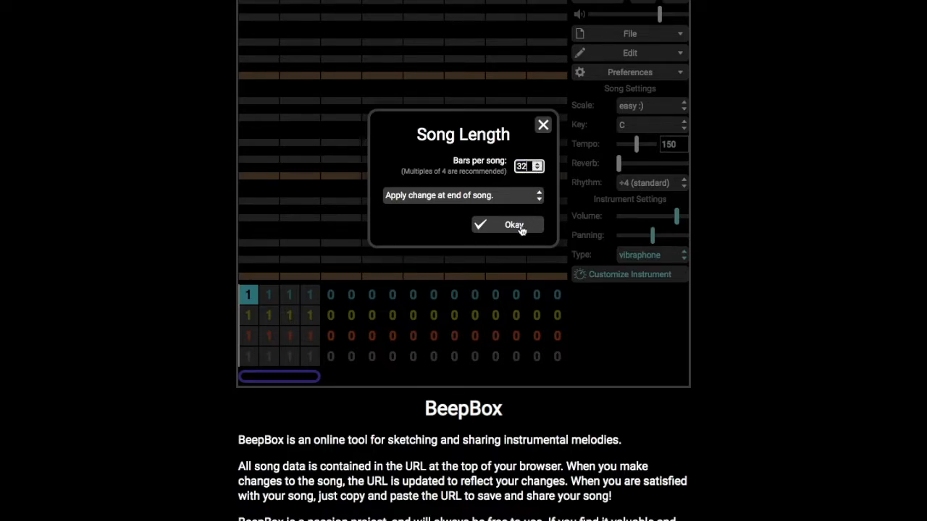
{"action": "left_click", "coordinate": [507, 225]}
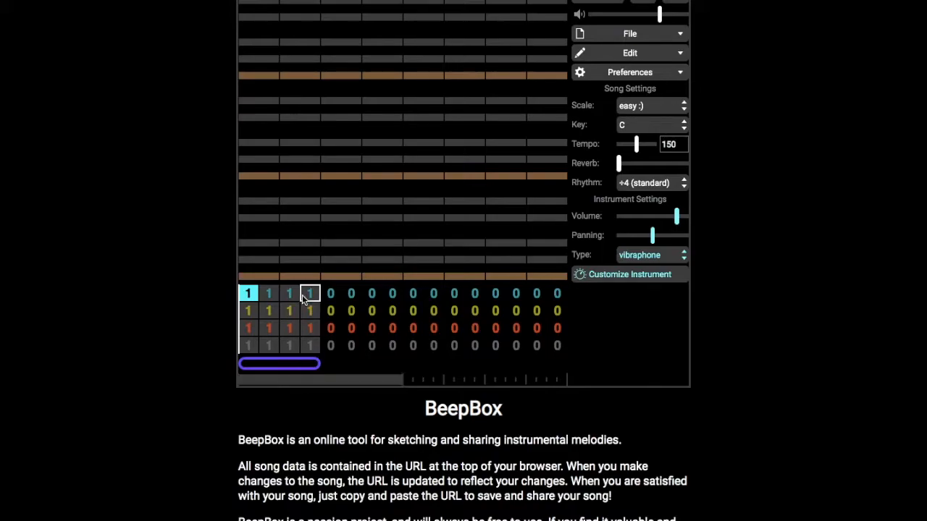
{"action": "left_click_drag", "start_coordinate": [278, 363], "coordinate": [313, 364]}
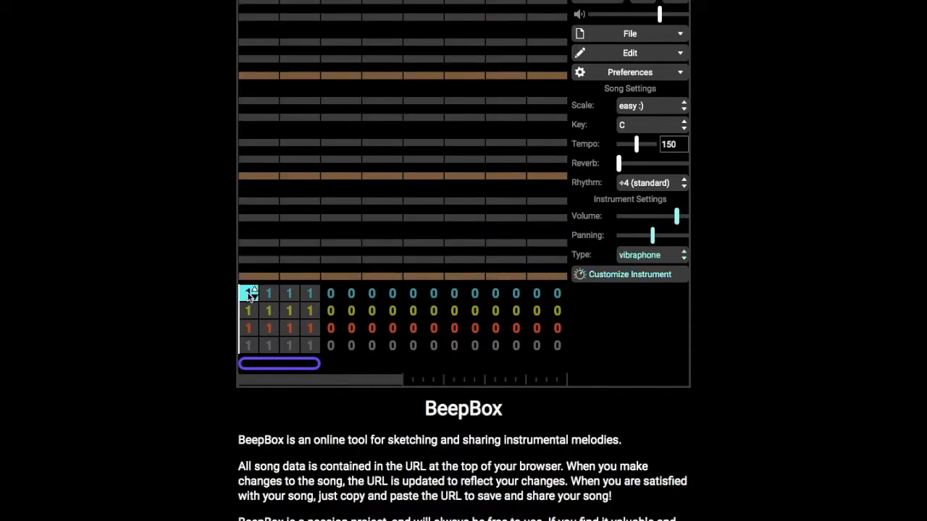
- Set the song to six pitch channels and two drum channels in Channel Settings
{"action": "left_click", "coordinate": [629, 52]}
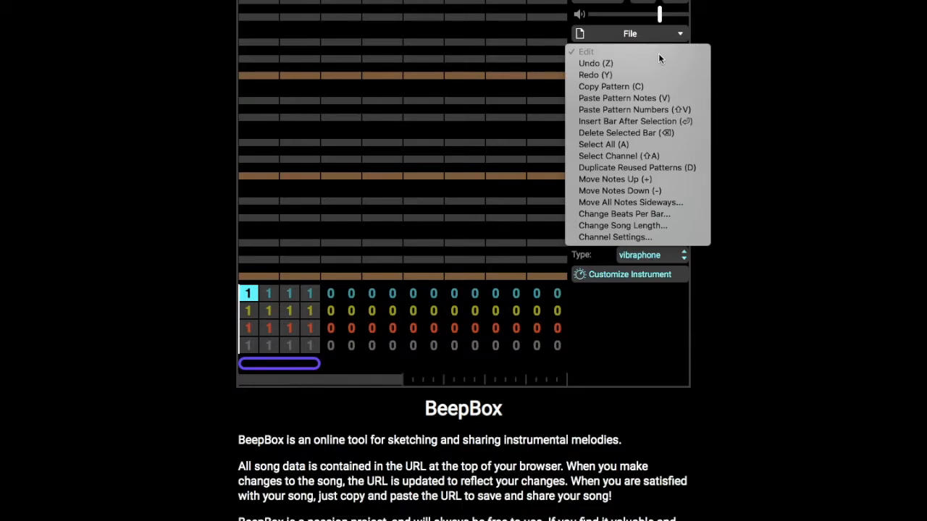
{"action": "mouse_move", "coordinate": [634, 122]}
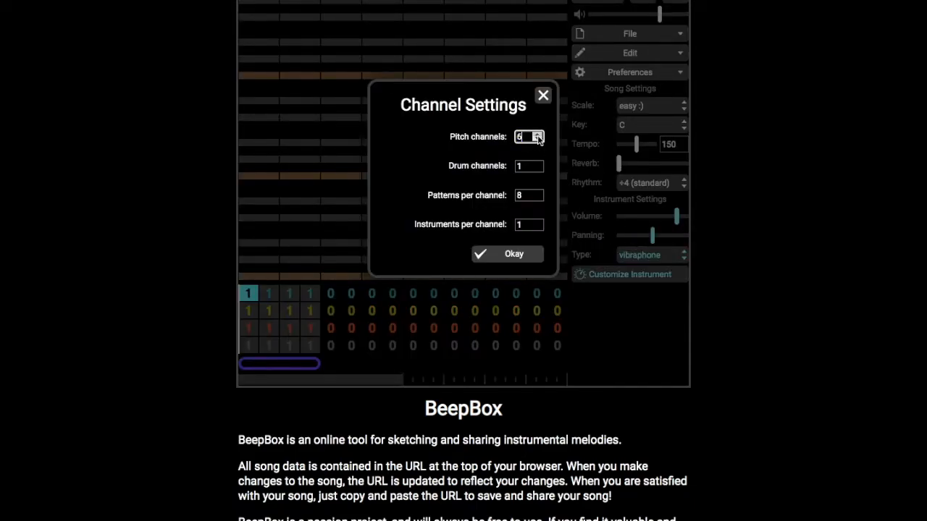
{"action": "left_click", "coordinate": [539, 168]}
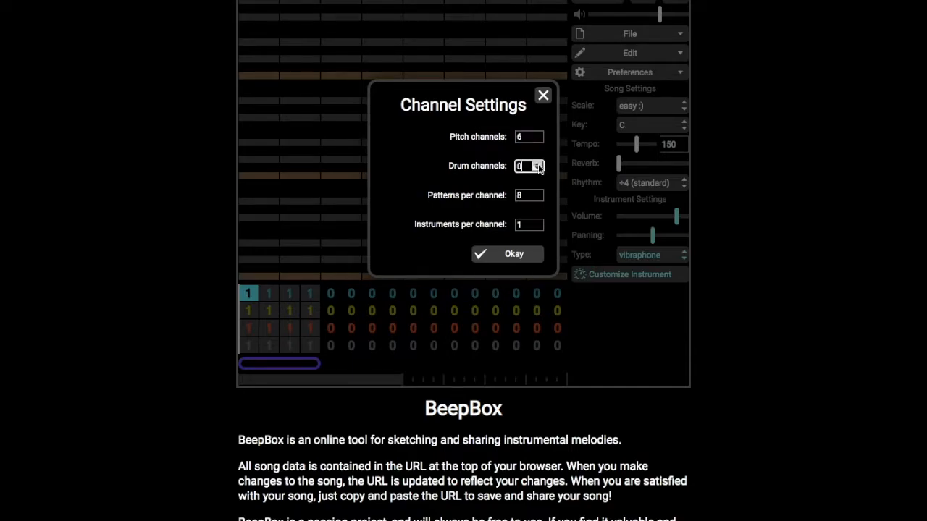
{"action": "left_click", "coordinate": [506, 254]}
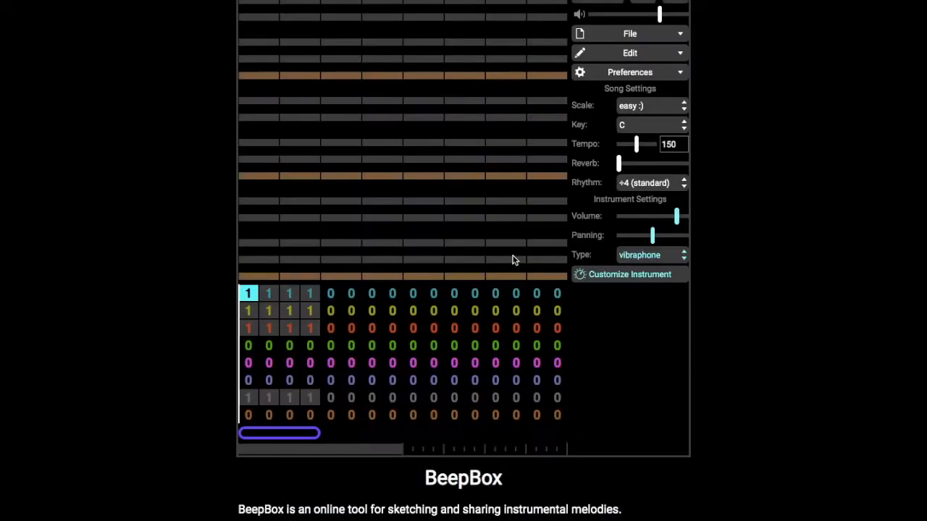
{"action": "scroll", "scroll_direction": "down", "scroll_amount": 3}
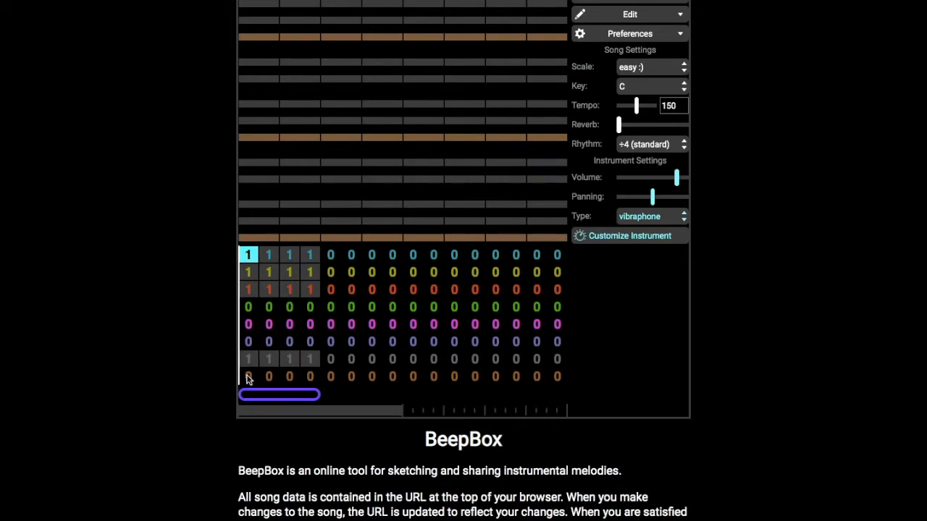
{"action": "left_click", "coordinate": [248, 377]}
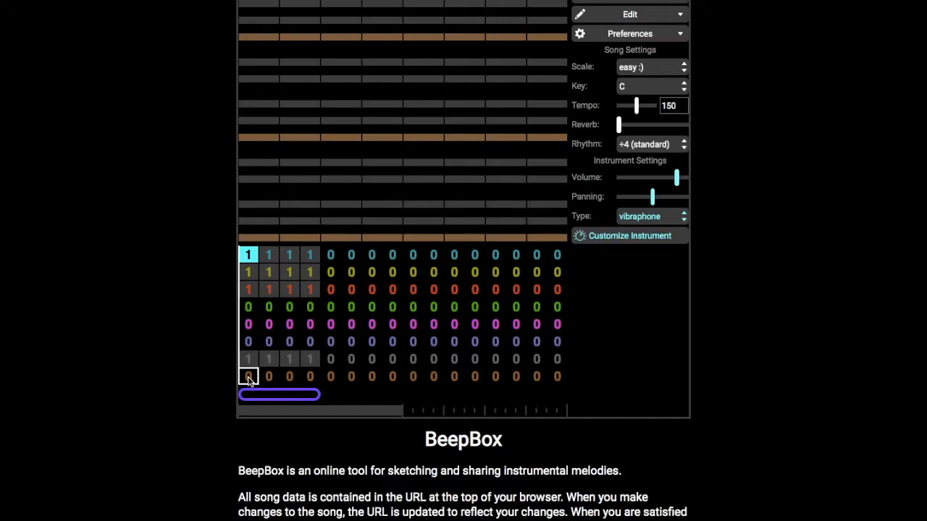
{"action": "scroll", "scroll_direction": "down", "scroll_amount": 3}
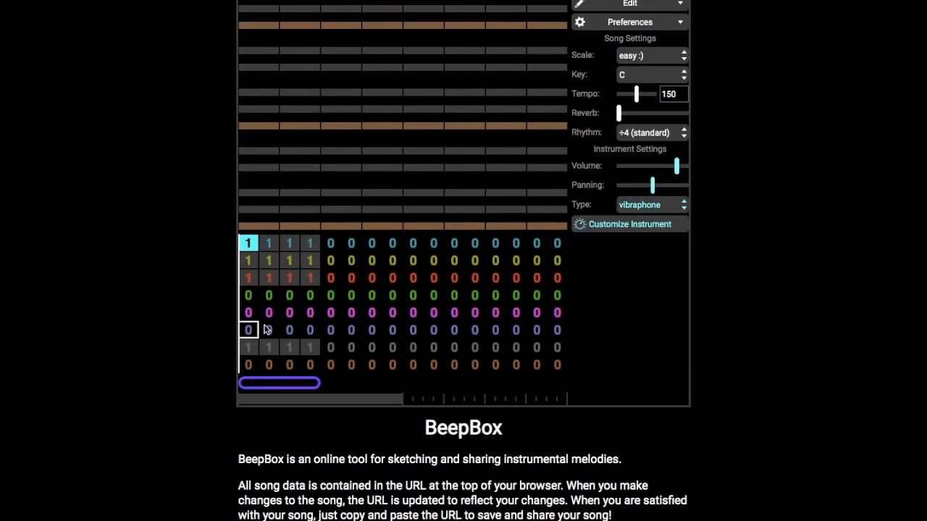
{"action": "left_click", "coordinate": [454, 348]}
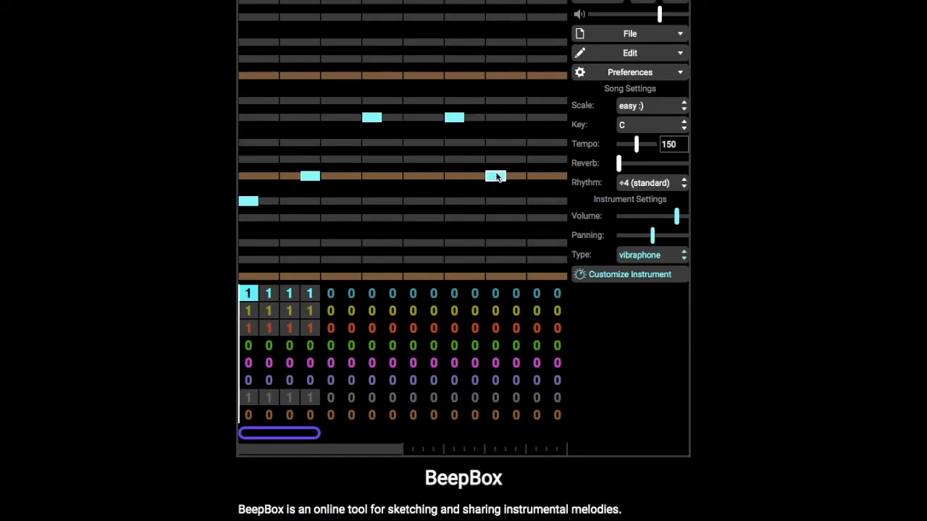
- Add a sixth note to the vibraphone melody in the first channel's opening pattern
{"action": "left_click", "coordinate": [495, 176]}
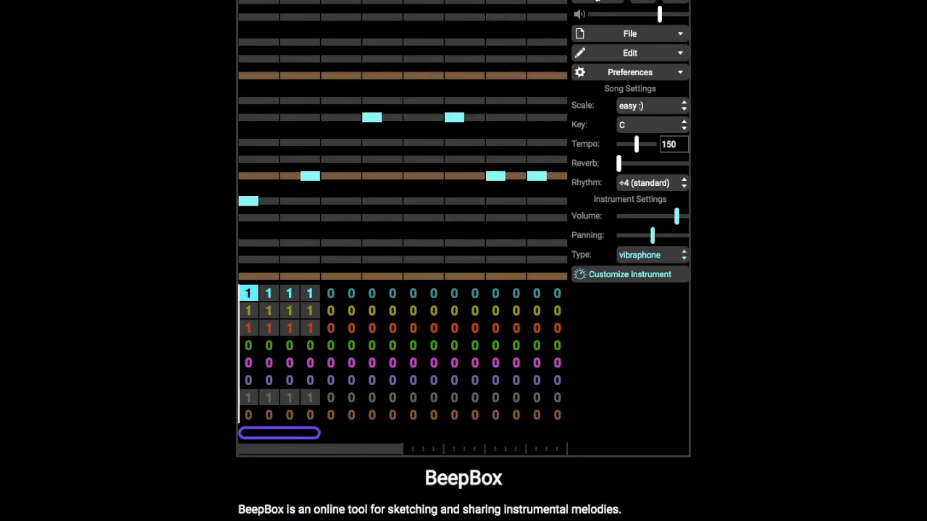
{"action": "left_click", "coordinate": [597, 2]}
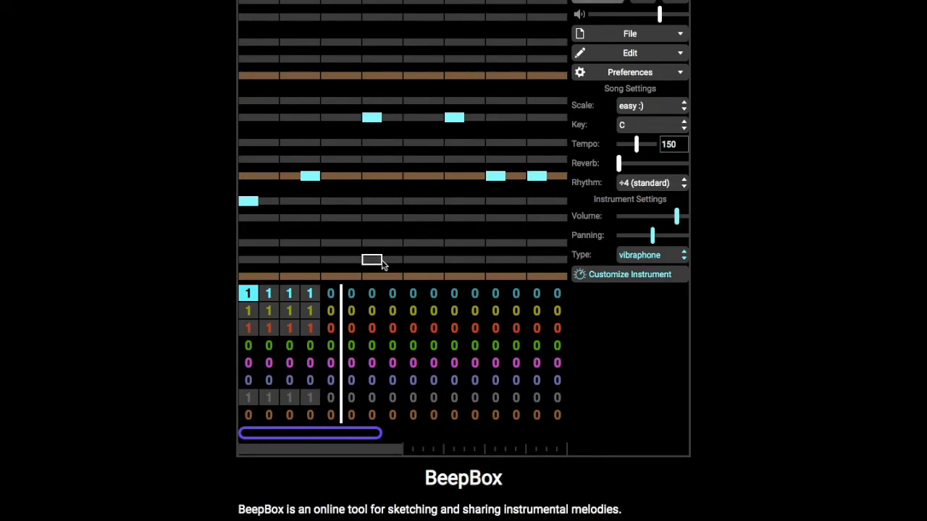
- Continue vibraphone pattern 1 into the next bars and start the second channel's melody
{"action": "left_click", "coordinate": [330, 292]}
{"action": "type", "text": "1"}
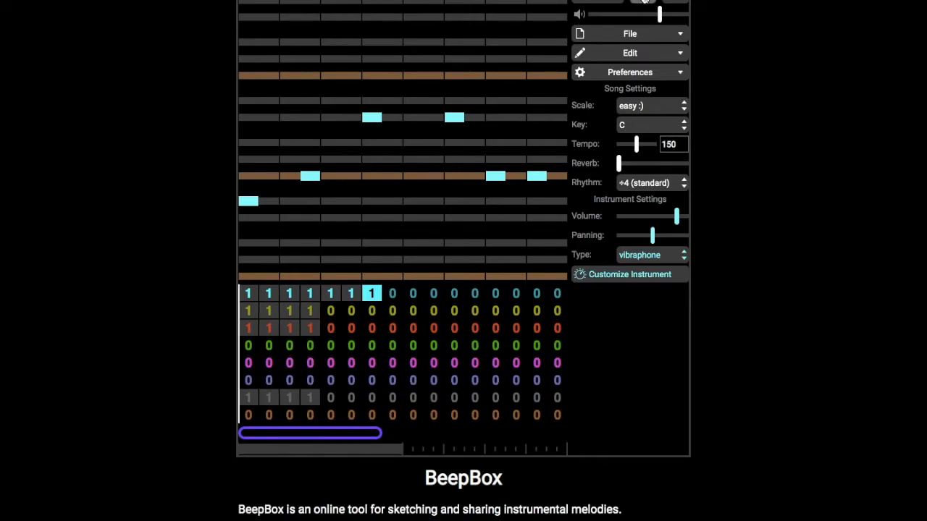
{"action": "left_click", "coordinate": [597, 1]}
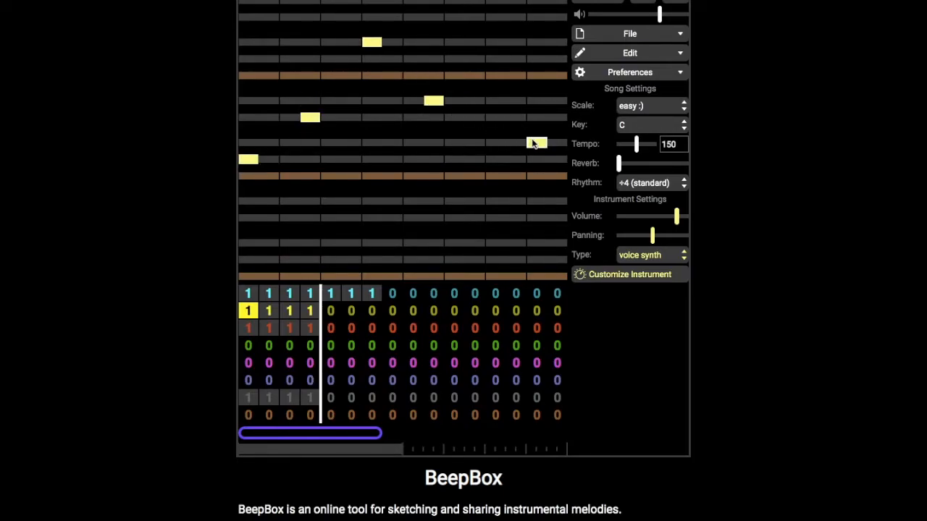
- Switch the second channel from voice synth to fiddle and listen to the result
{"action": "left_click", "coordinate": [648, 254]}
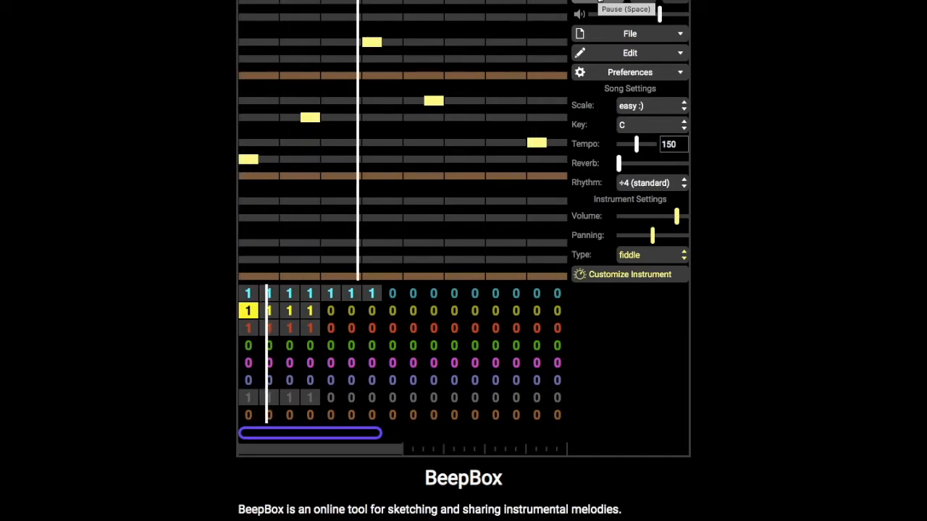
{"action": "left_click", "coordinate": [248, 293]}
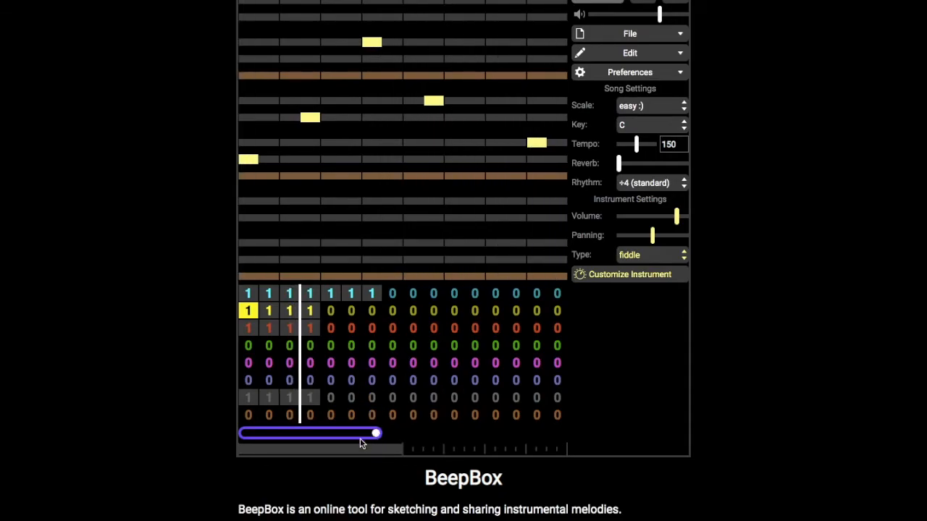
- Shorten the looped section and give the third channel the chiffer instrument
{"action": "left_click_drag", "start_coordinate": [375, 433], "coordinate": [318, 433]}
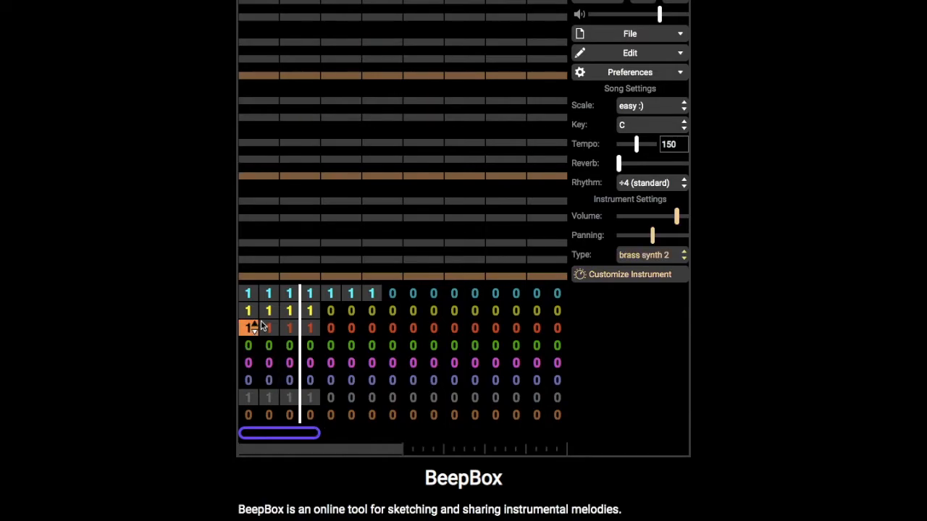
{"action": "left_click", "coordinate": [650, 254]}
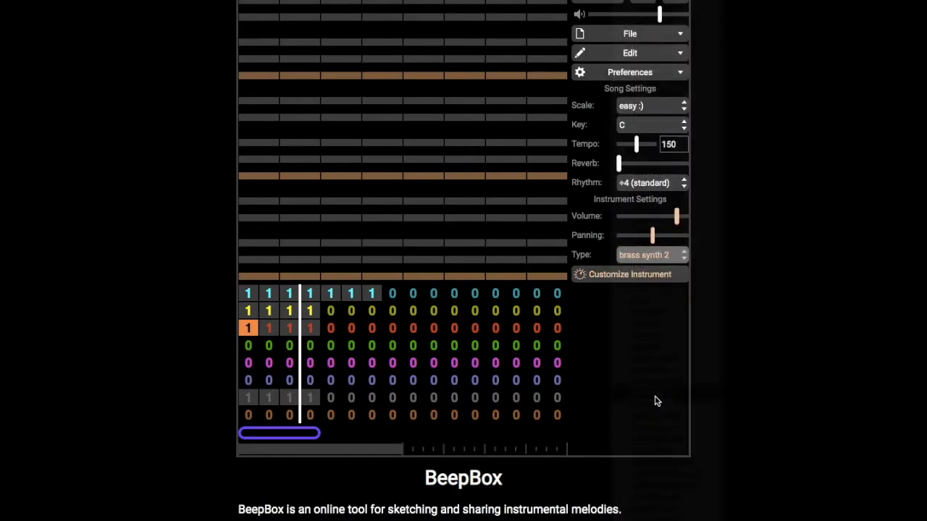
{"action": "left_click", "coordinate": [645, 255]}
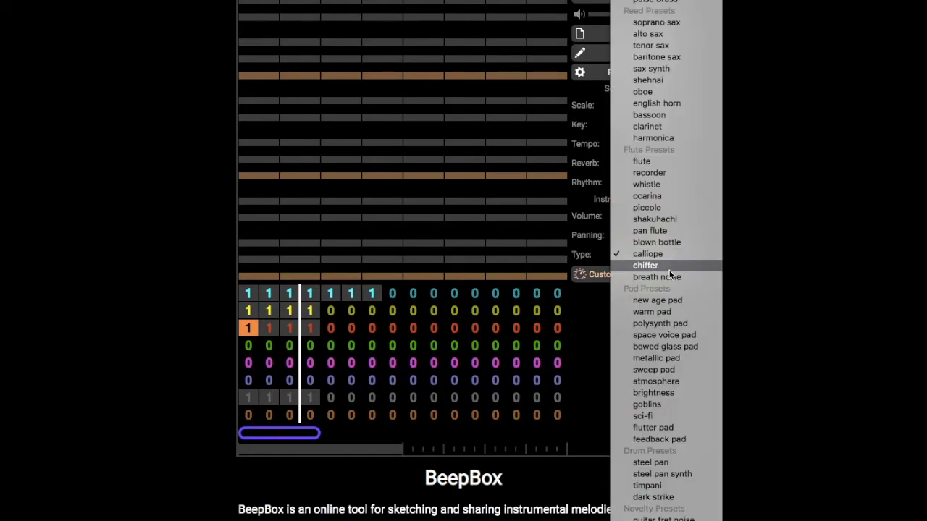
{"action": "left_click", "coordinate": [645, 266]}
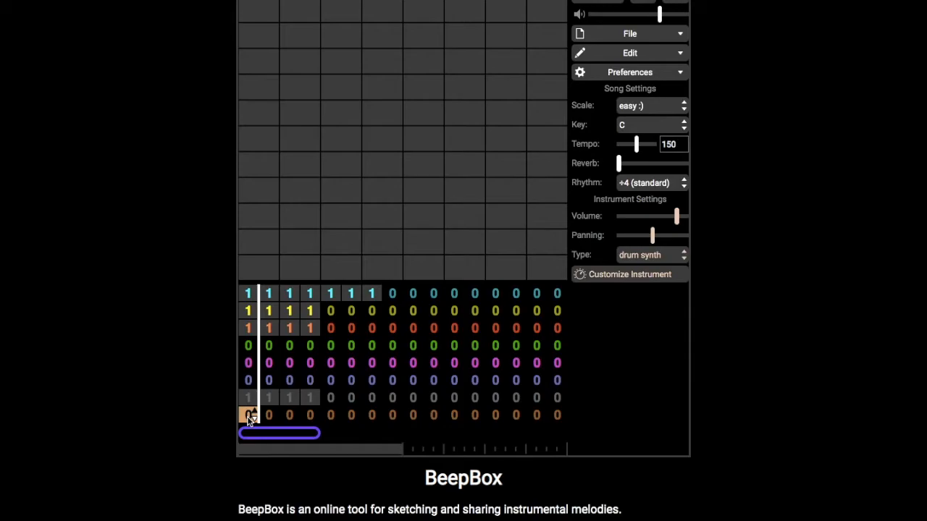
- Give the first drum channel the woodblock sound
{"action": "left_click", "coordinate": [648, 255]}
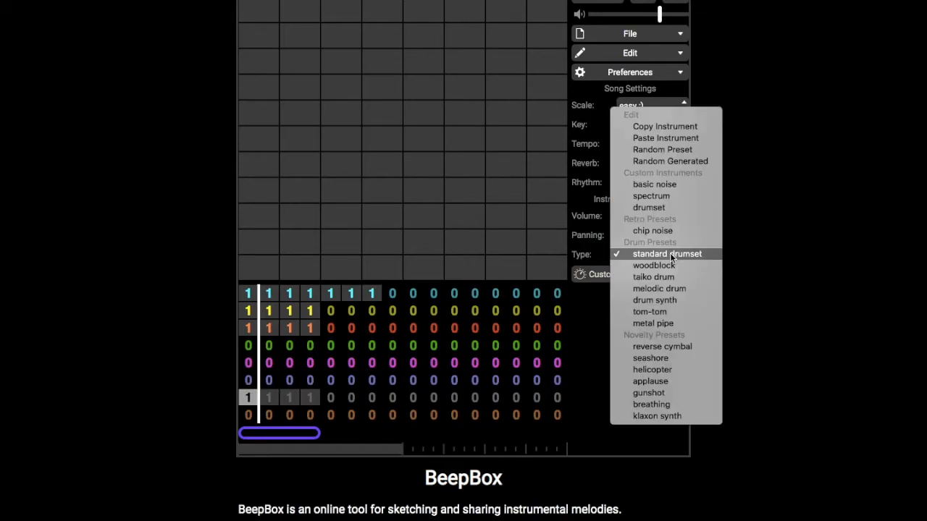
{"action": "left_click", "coordinate": [654, 265]}
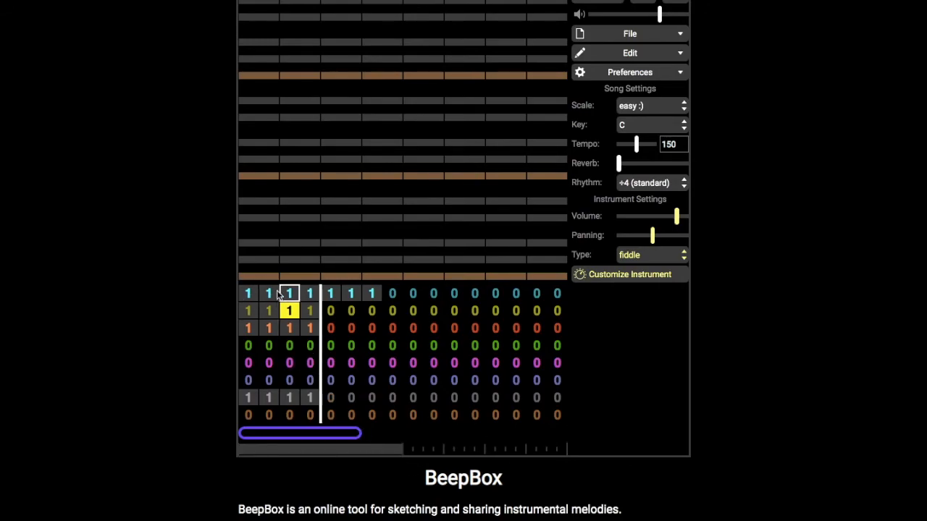
{"action": "left_click", "coordinate": [249, 327]}
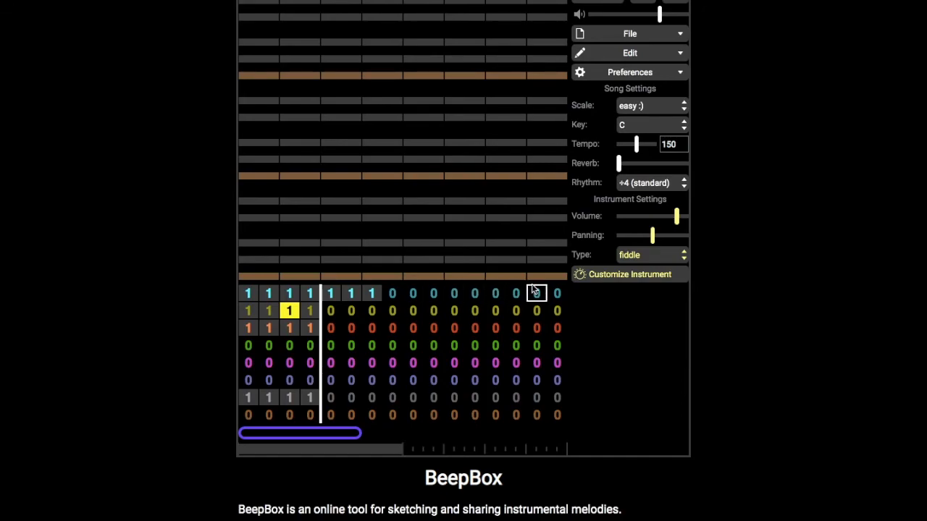
{"action": "mouse_move", "coordinate": [371, 345]}
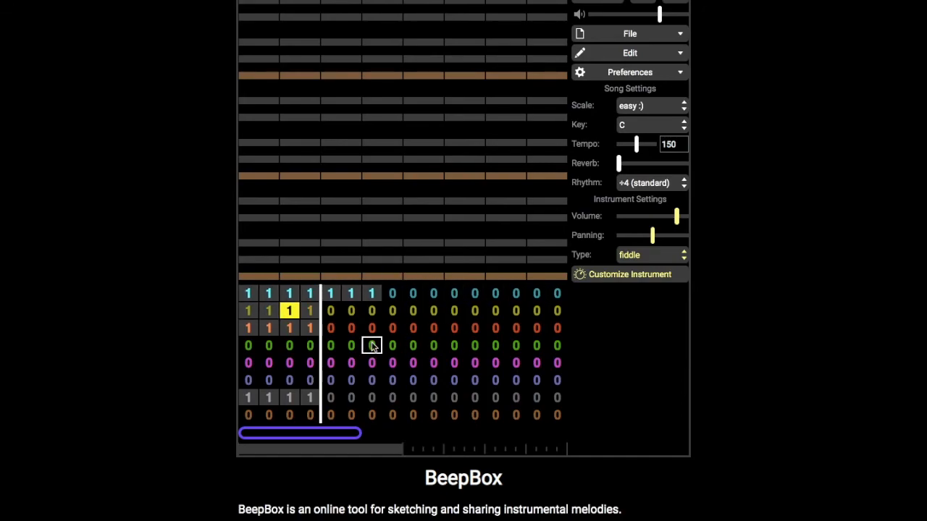